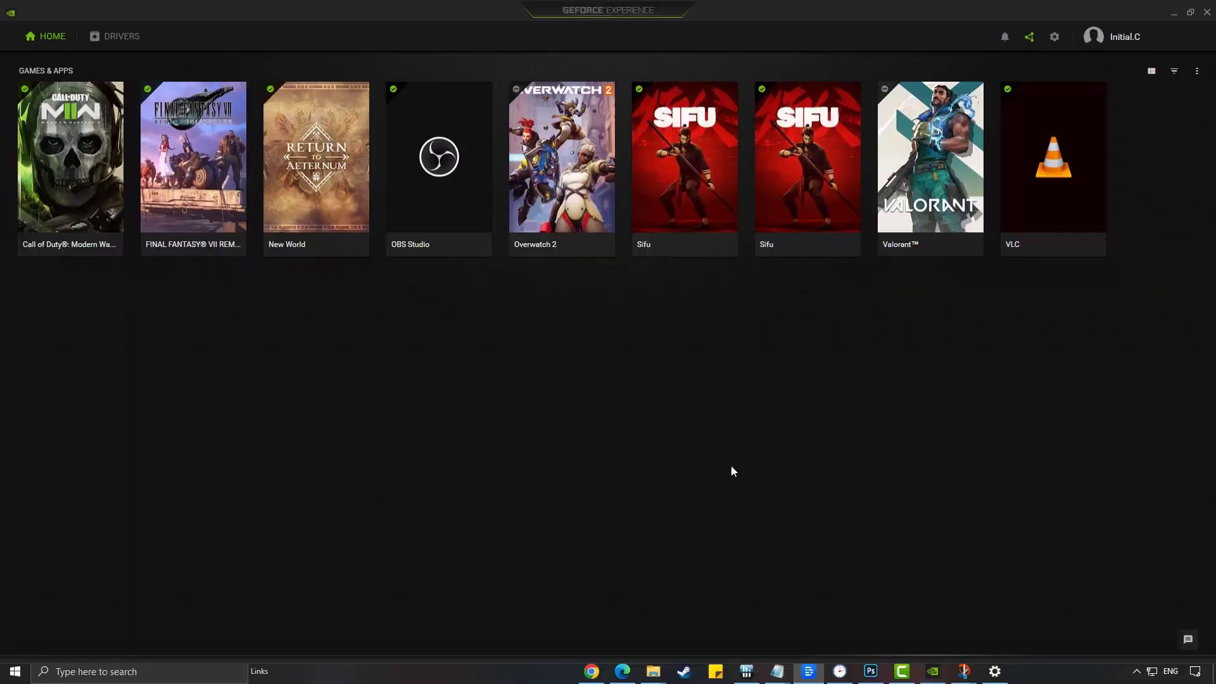
Start downloading GeForce Game Ready Driver 526.98 from the Drivers page.
click(122, 35)
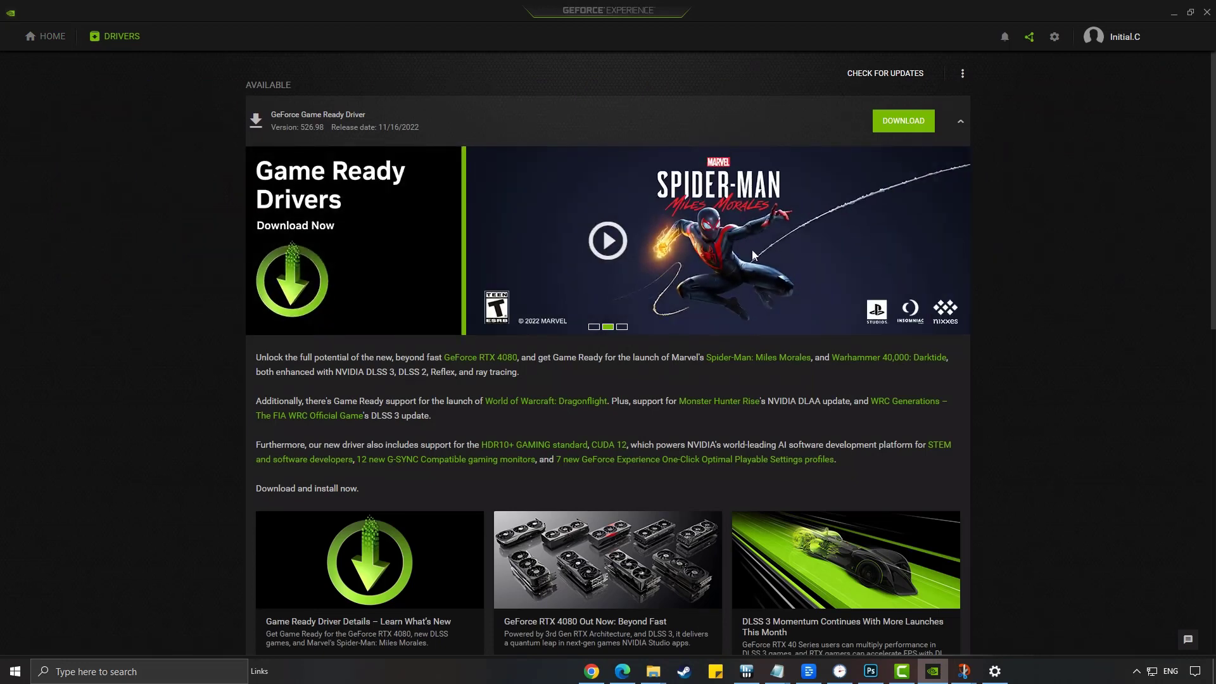
mouse_move(910, 129)
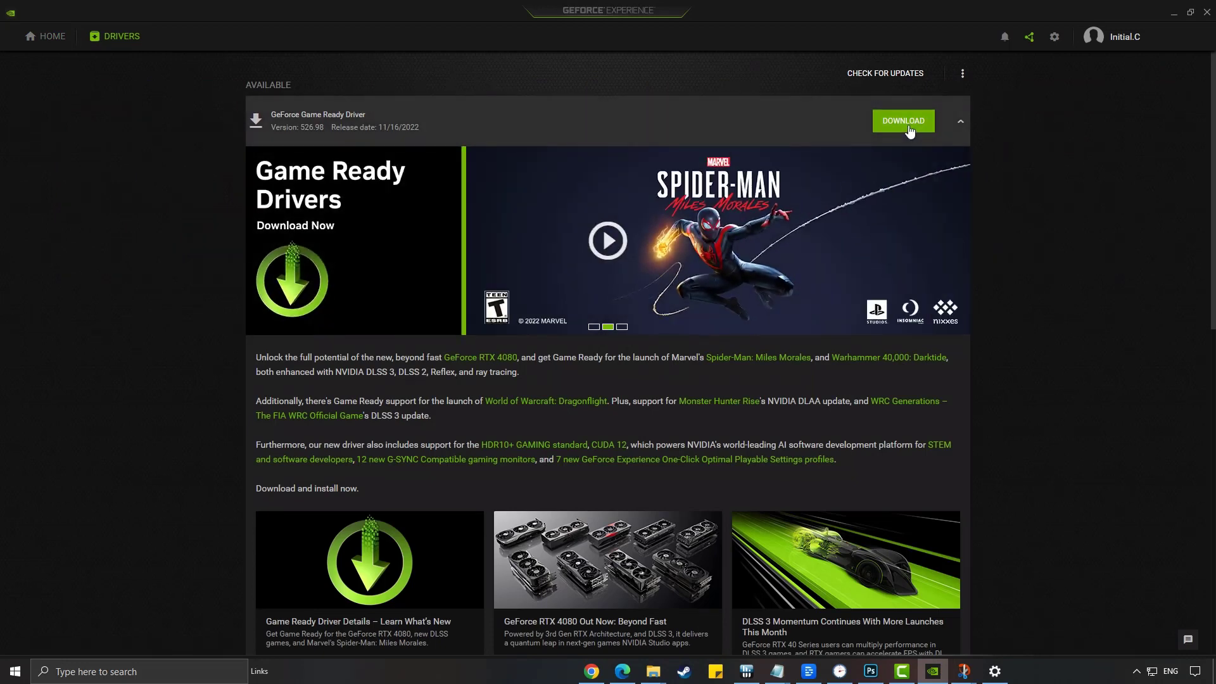
click(903, 122)
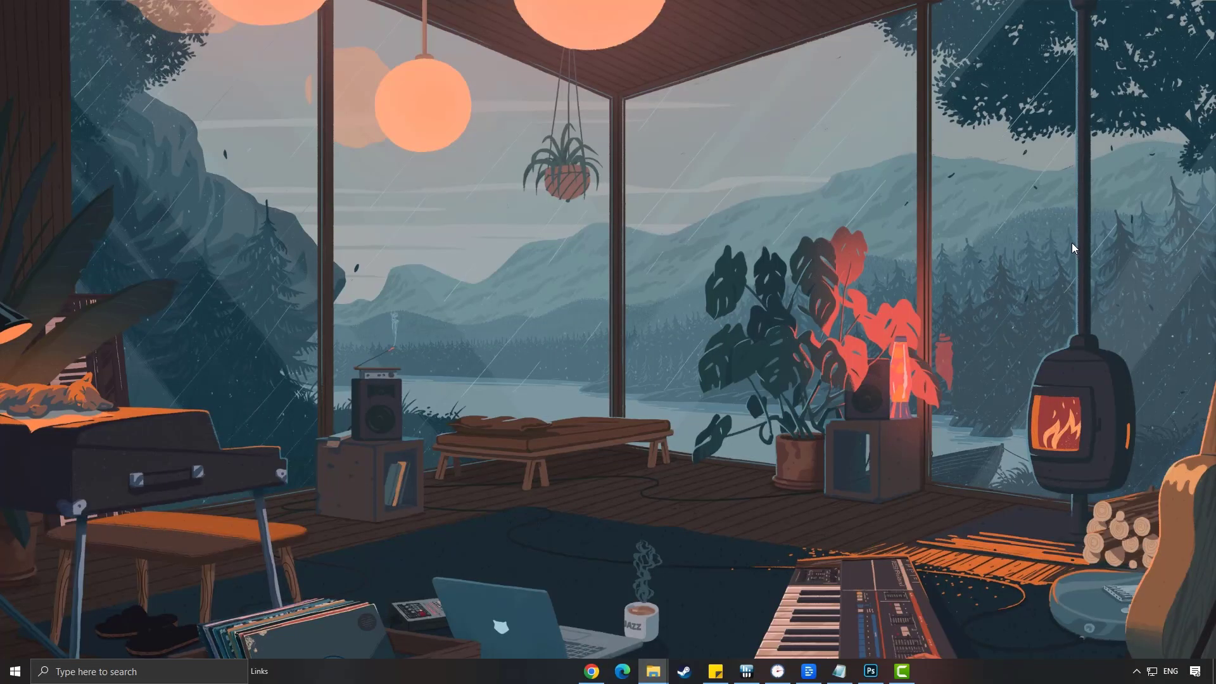
Search Windows for 'power', reach Power & sleep settings, then Power Options with High performance selected.
click(23, 671)
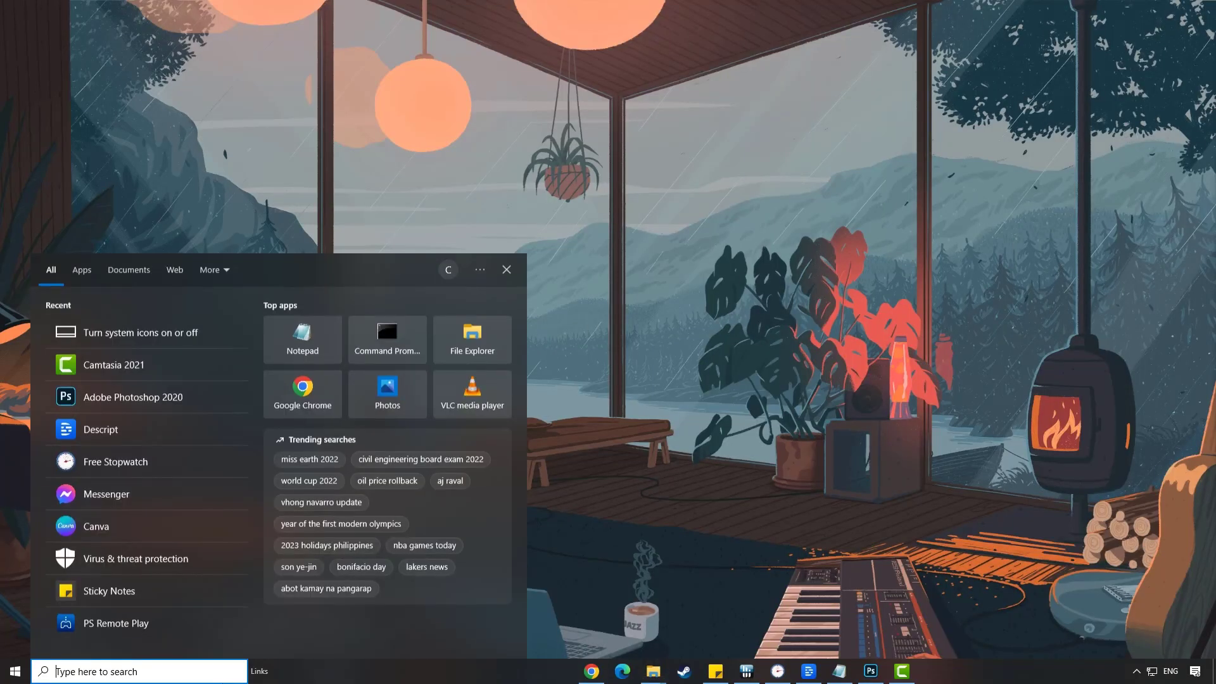
text(power & sleep settings)
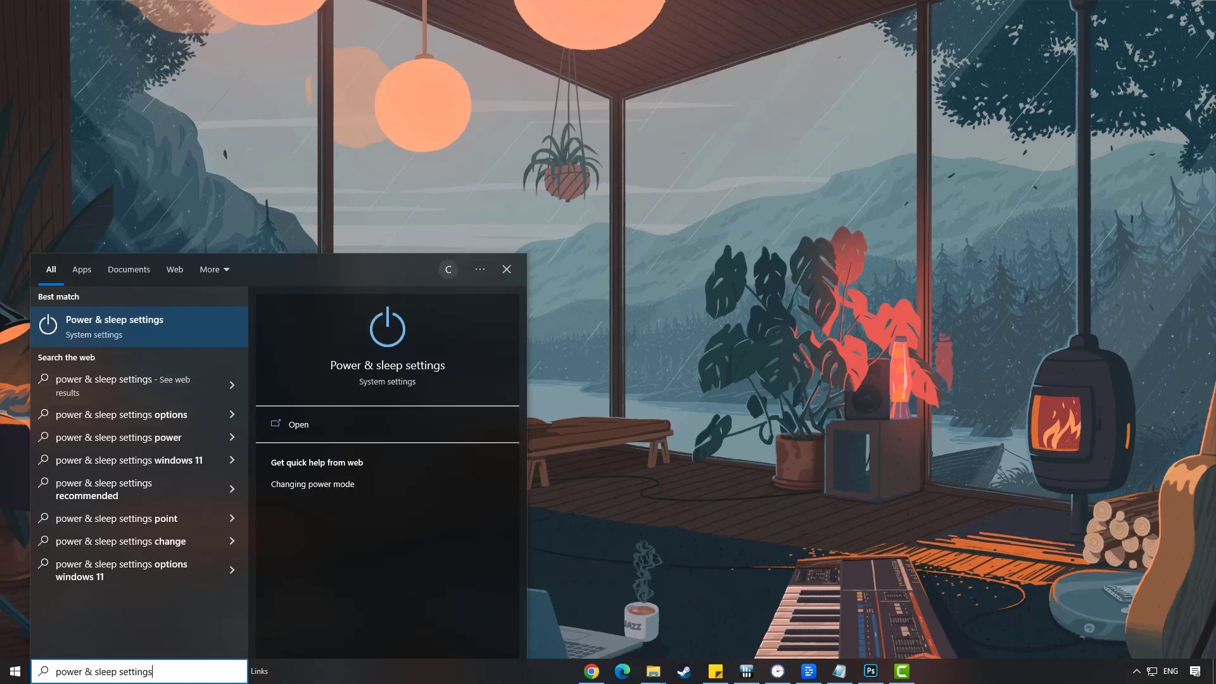
mouse_move(182, 346)
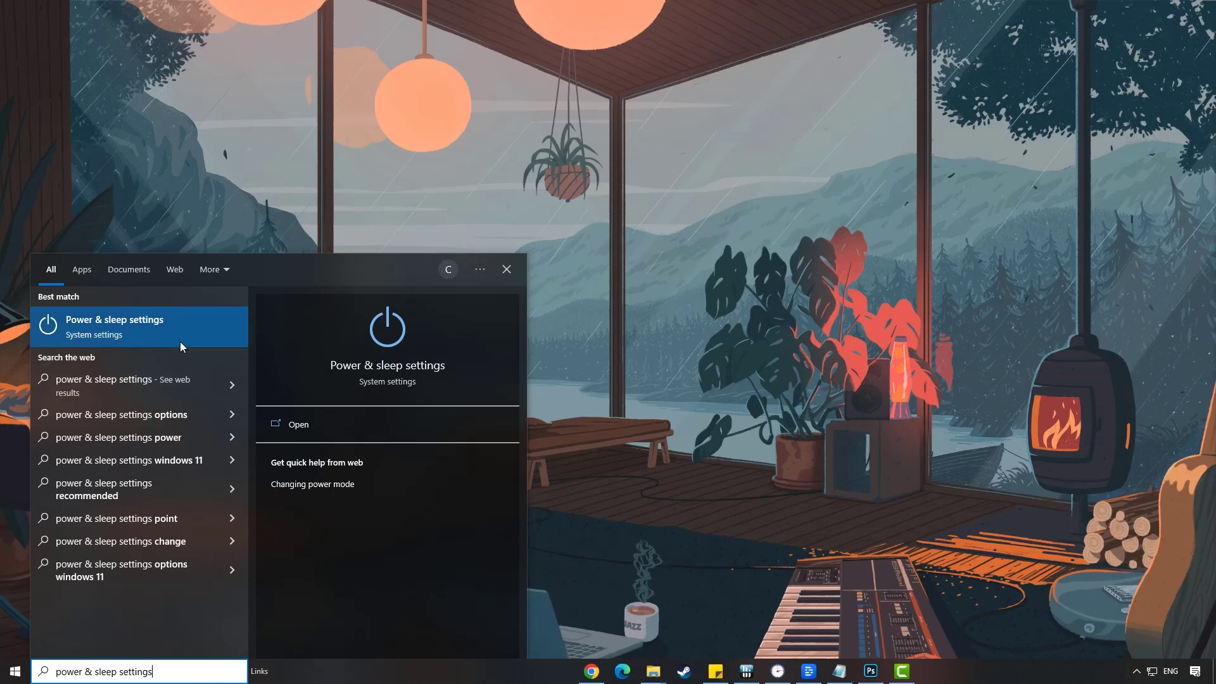
click(114, 327)
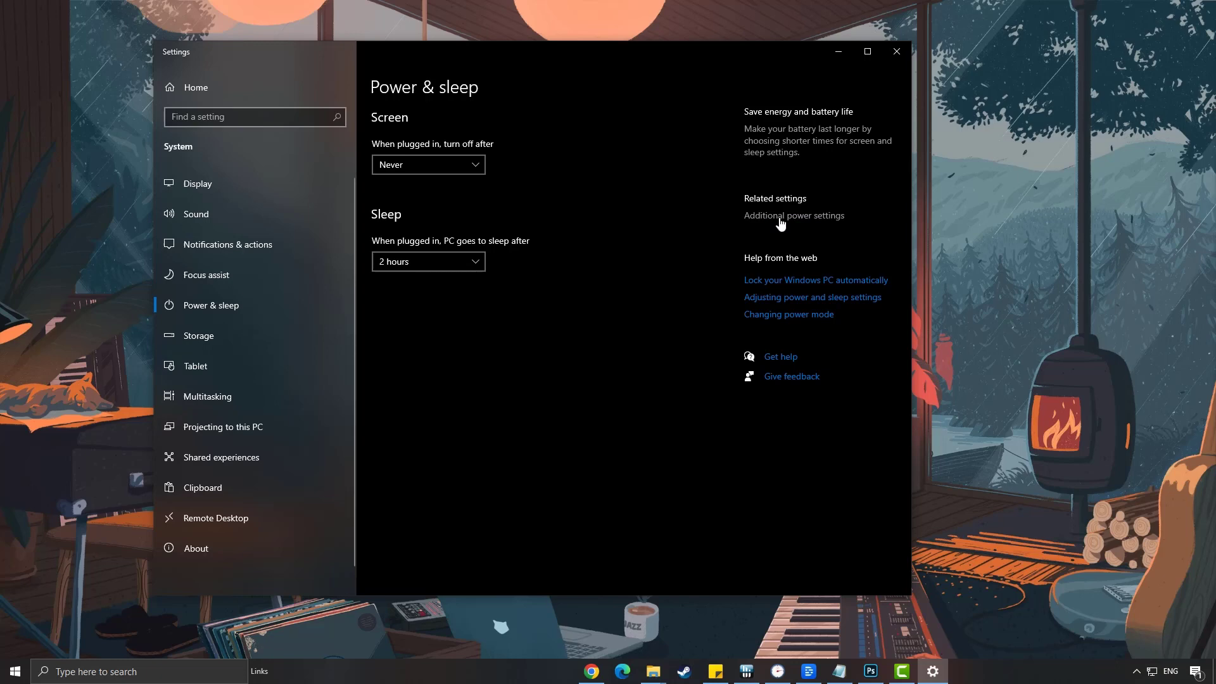
click(792, 215)
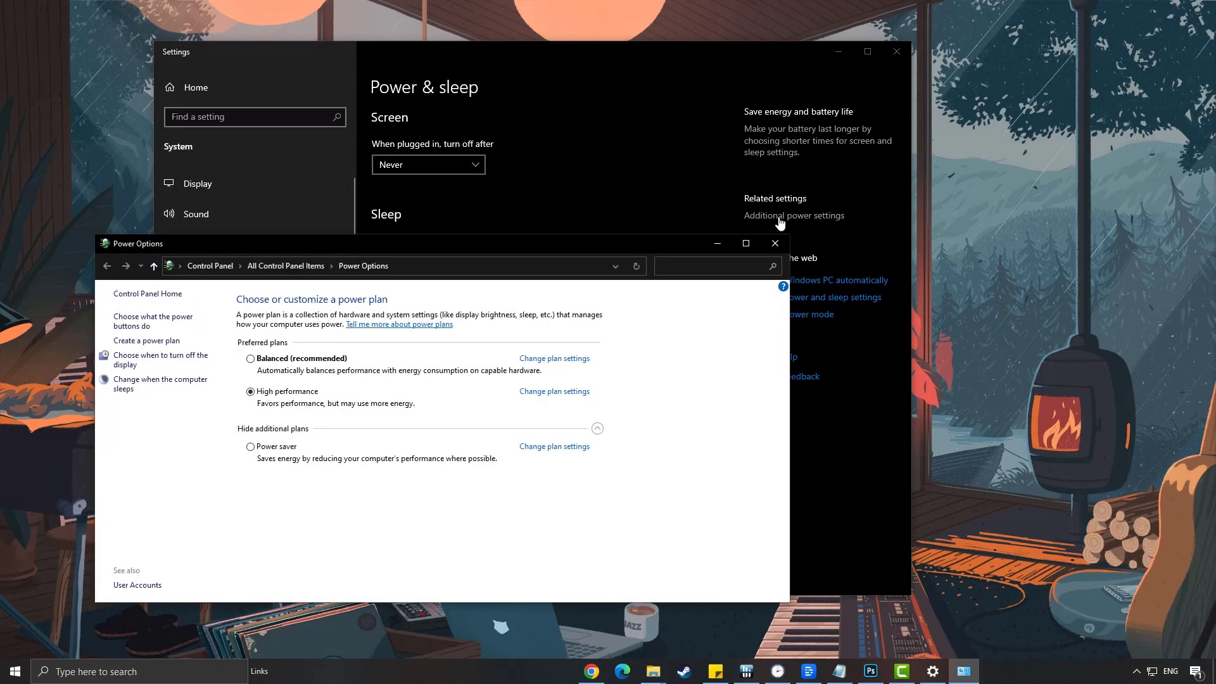